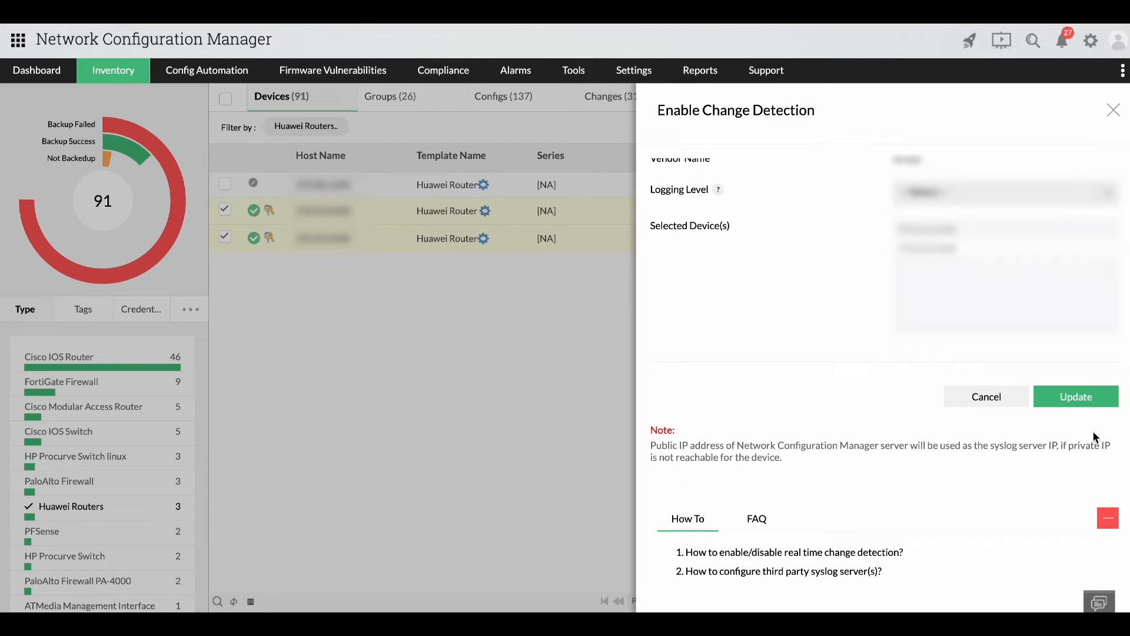
- Update the Enable Change Detection panel to apply it to both selected Huawei routers
{"action": "left_click", "coordinate": [986, 396]}
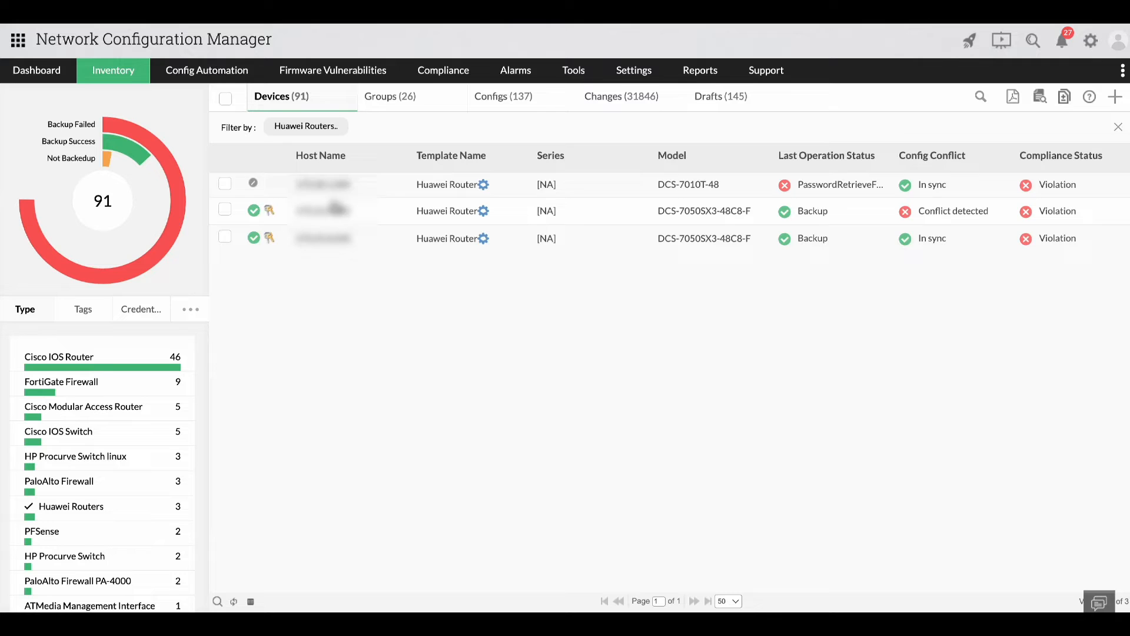